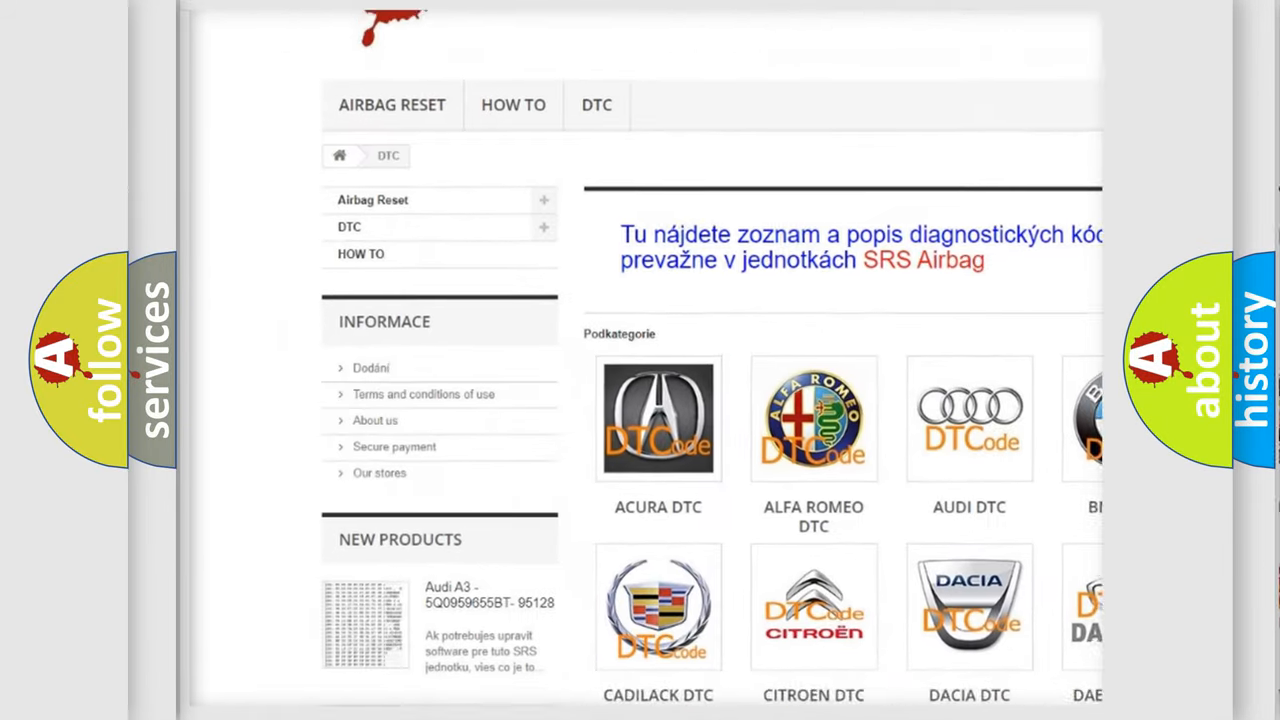
pyautogui.scroll(-3)
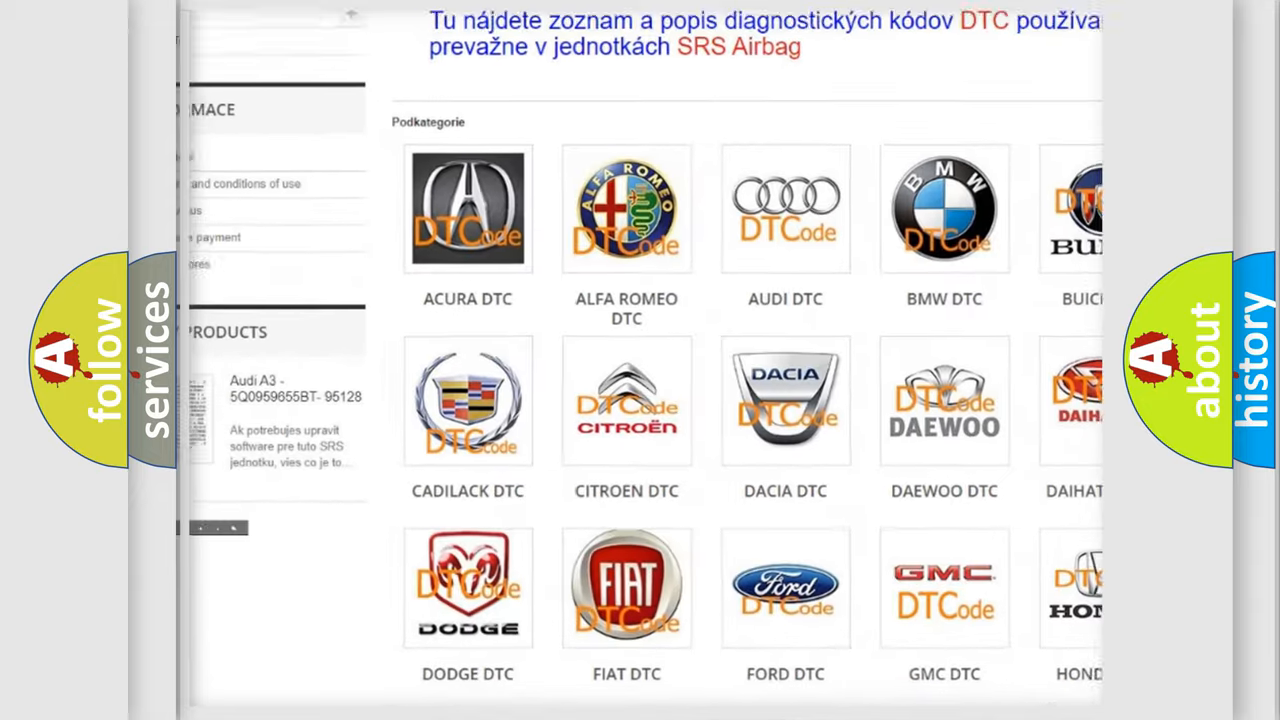
pyautogui.scroll(-3)
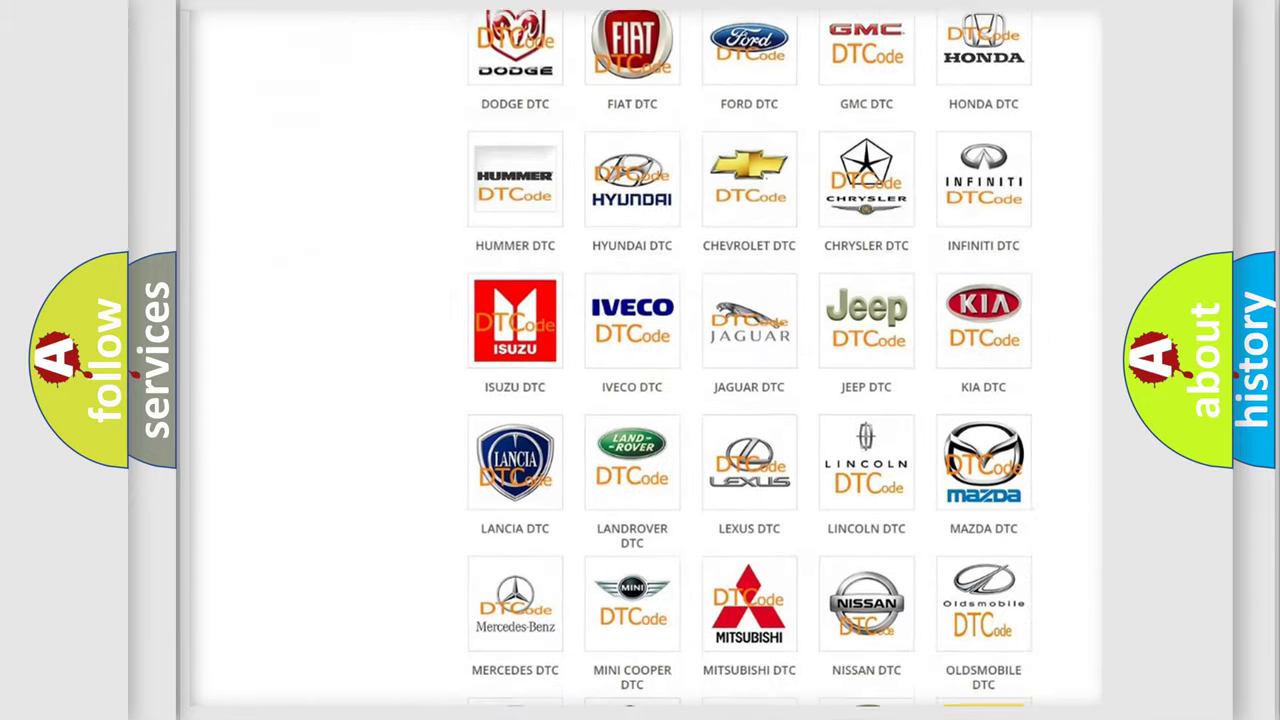
pyautogui.scroll(-3)
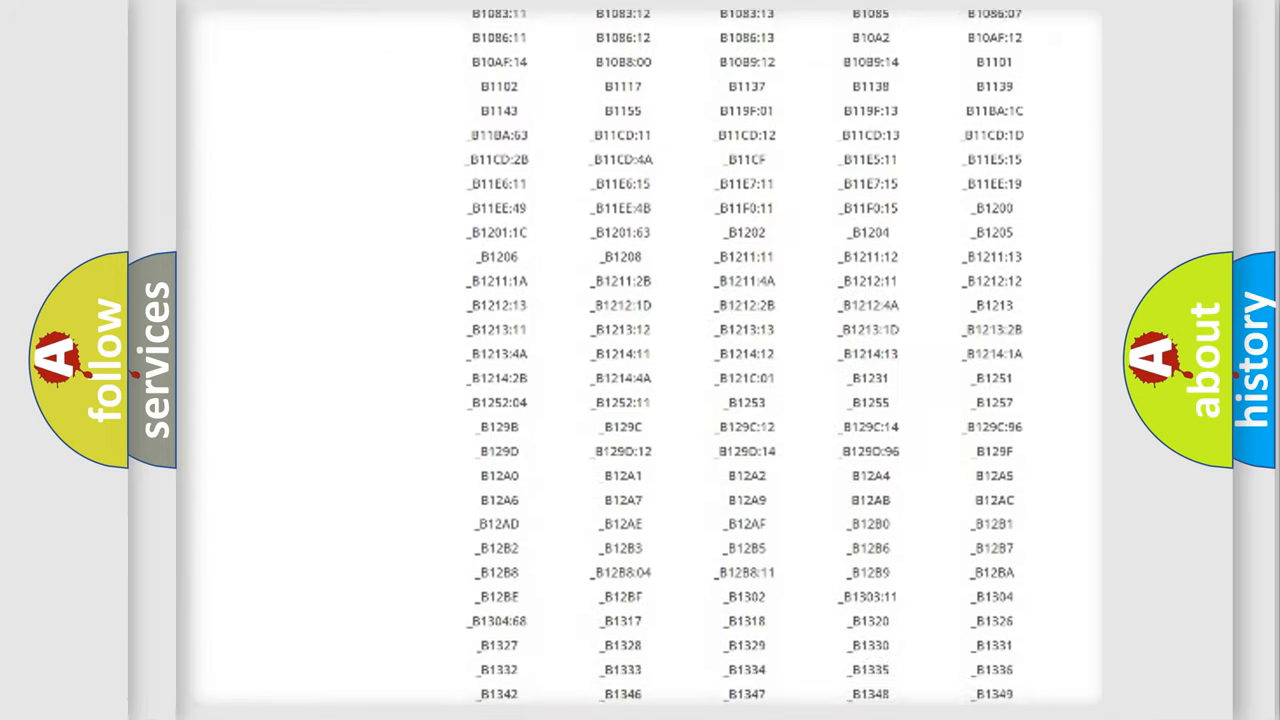
pyautogui.scroll(-3)
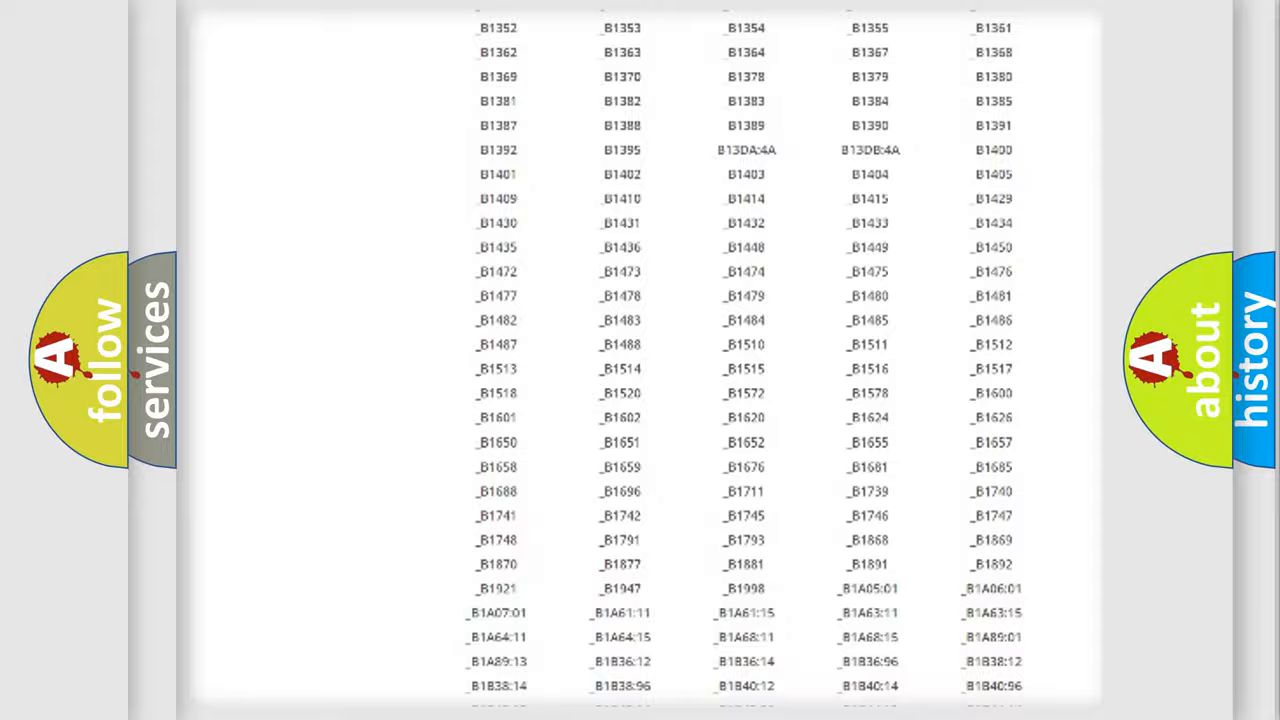